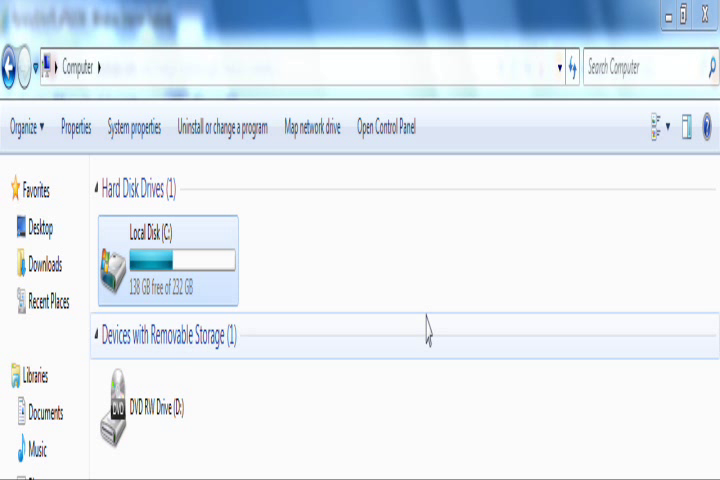
# Step: Open Local Disk (C:) properties showing 94.4 GB used, 138 GB free, and move the window aside
pyautogui.rightClick(165, 260)
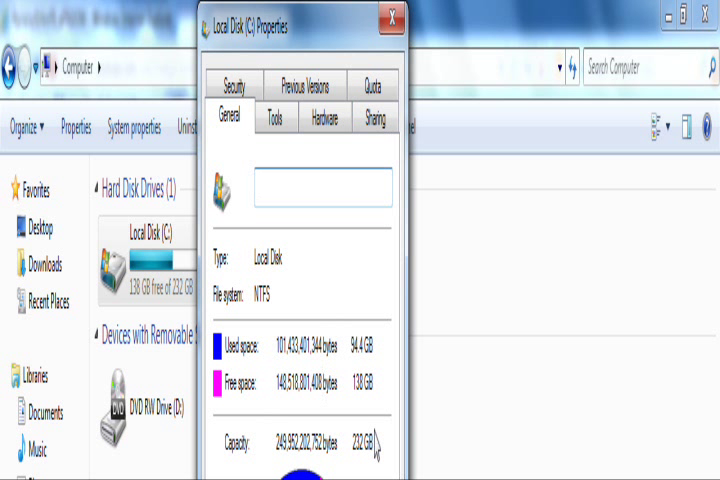
pyautogui.moveTo(320, 320)
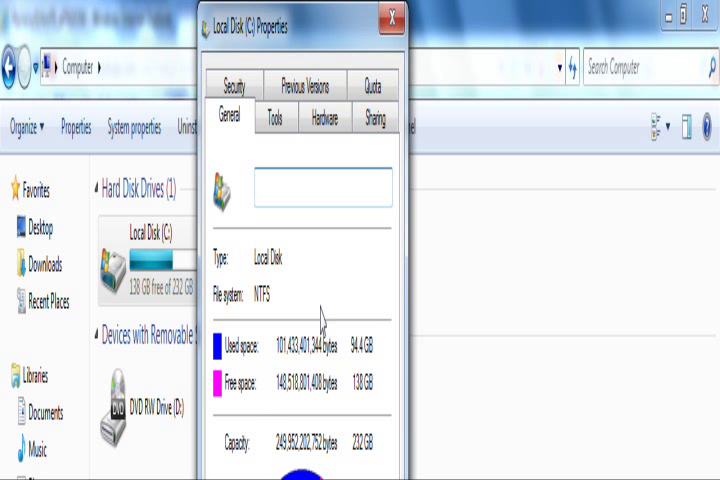
pyautogui.moveTo(370, 455)
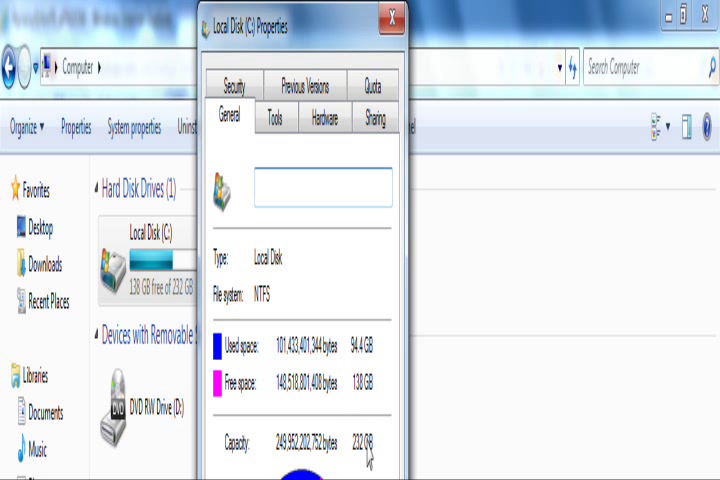
pyautogui.moveTo(300, 17); pyautogui.dragTo(363, 22)
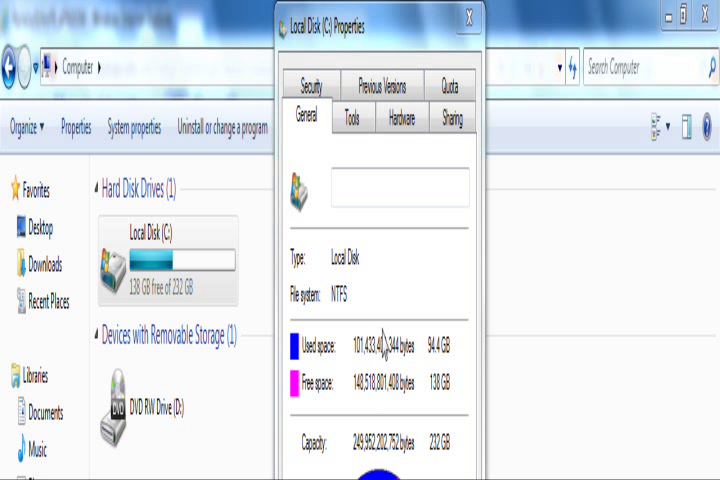
pyautogui.moveTo(383, 345)
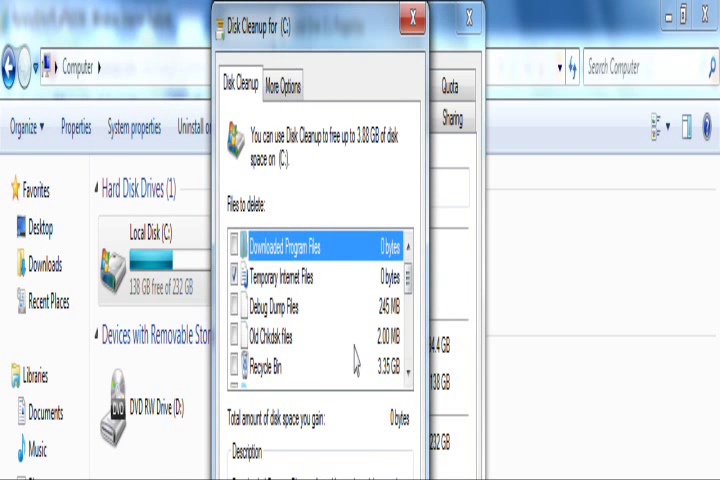
# Step: Scroll through Disk Cleanup's files-to-delete categories, then close it without deleting anything
pyautogui.click(310, 372)
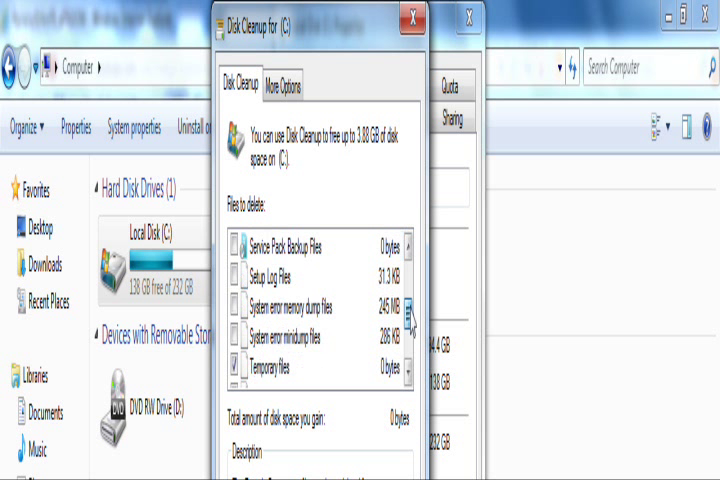
pyautogui.scroll(-3)
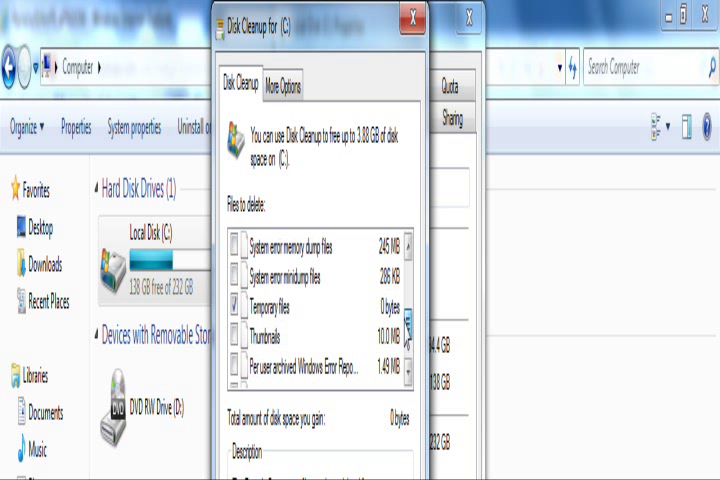
pyautogui.scroll(3)
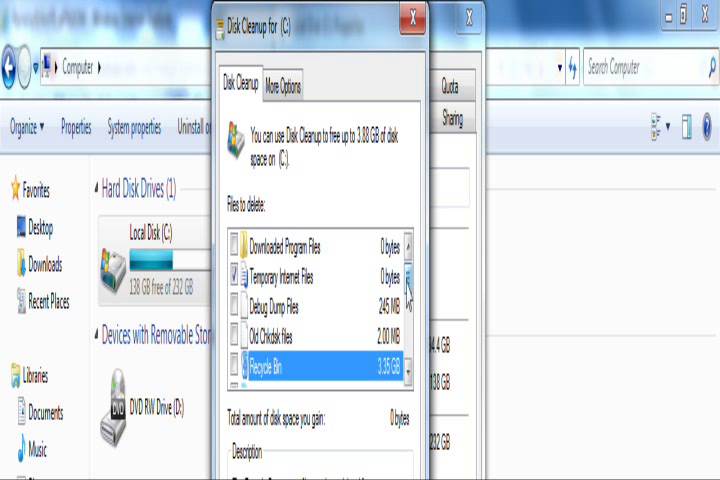
pyautogui.scroll(-3)
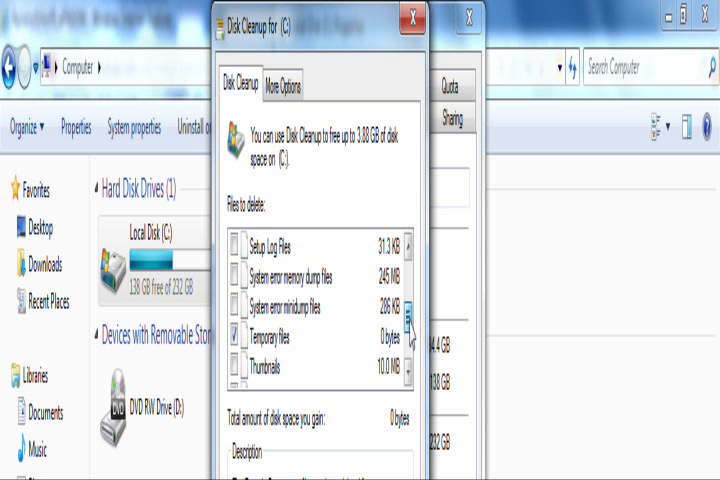
pyautogui.scroll(-3)
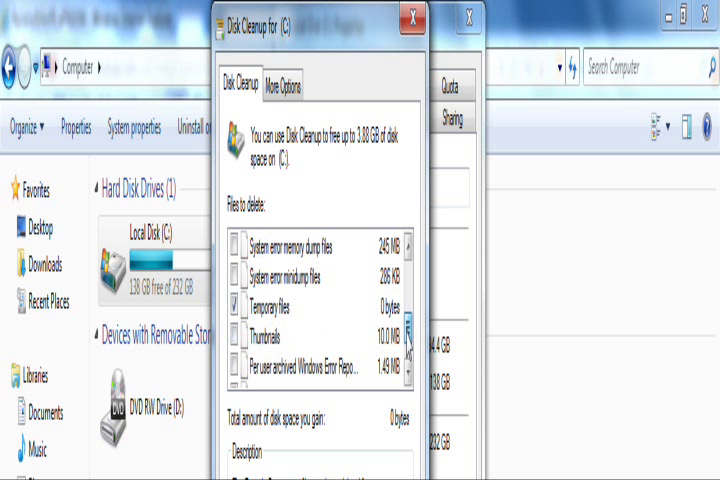
pyautogui.scroll(-3)
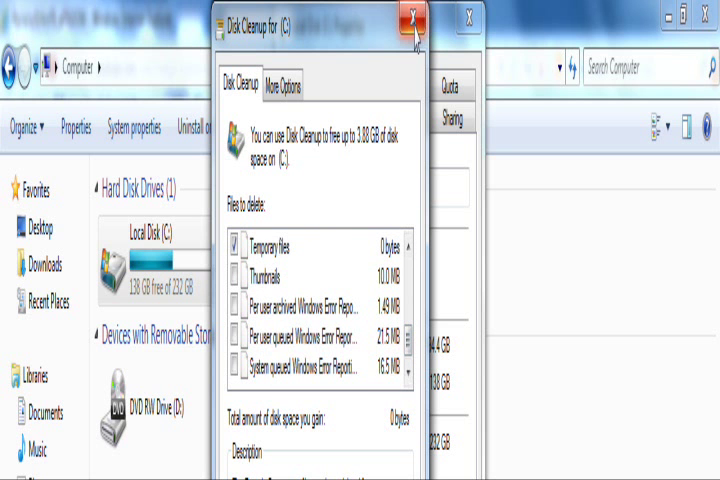
pyautogui.click(409, 18)
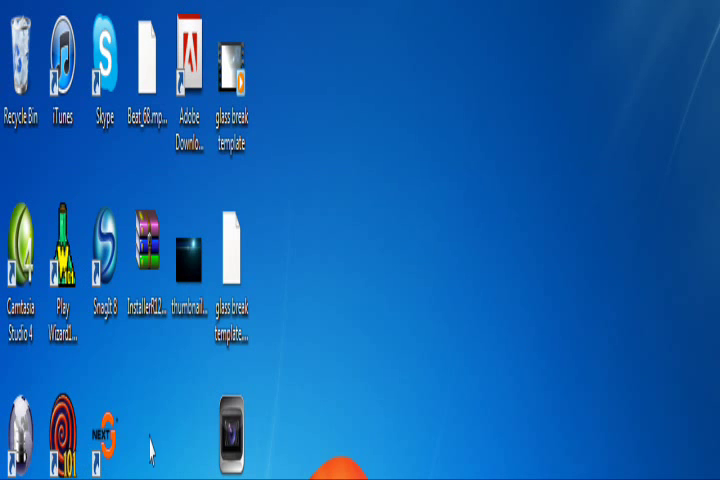
pyautogui.moveTo(38, 180)
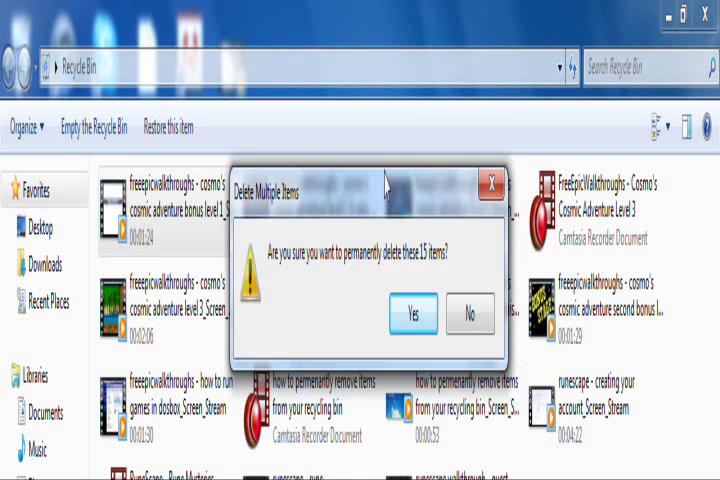
# Step: Confirm permanently deleting the 15 Recycle Bin items
pyautogui.click(409, 314)
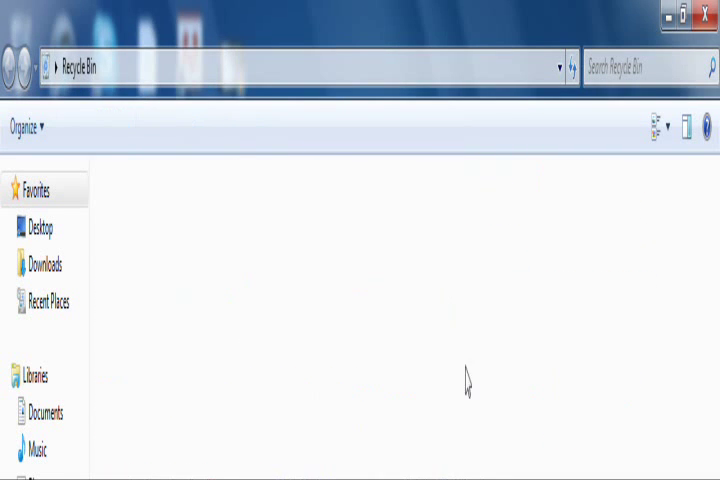
pyautogui.moveTo(708, 14)
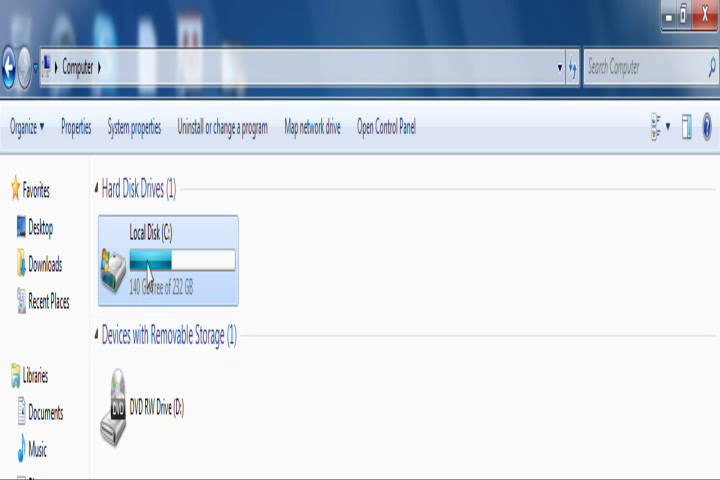
# Step: Select Local Disk (C:) in Computer to see 140 GB free of 232 GB
pyautogui.click(167, 410)
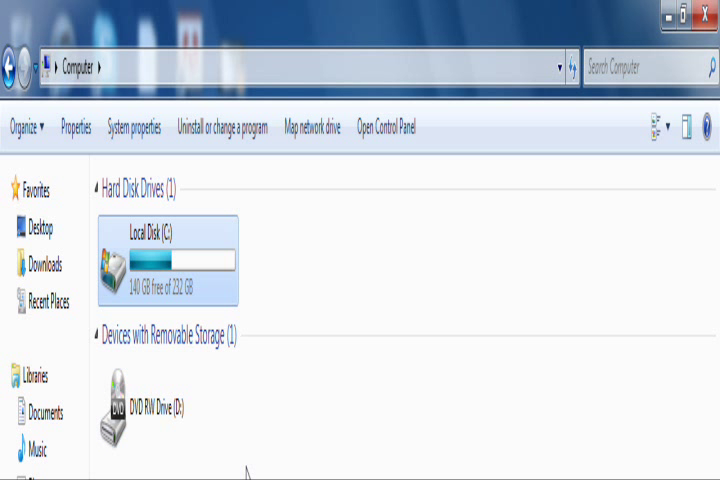
pyautogui.moveTo(402, 294)
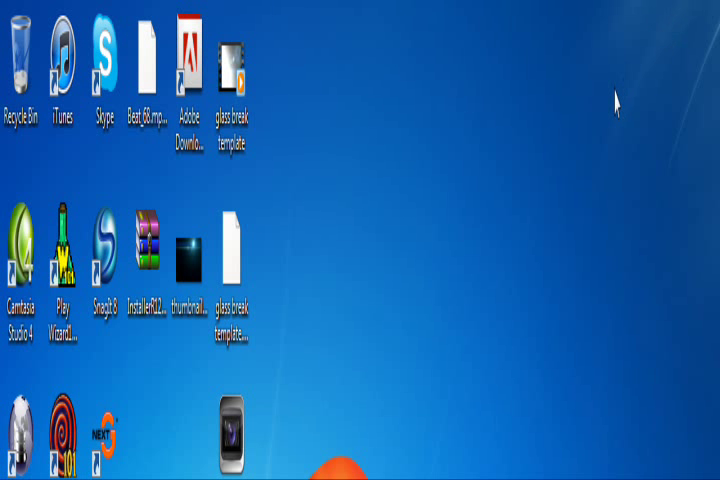
pyautogui.moveTo(603, 124)
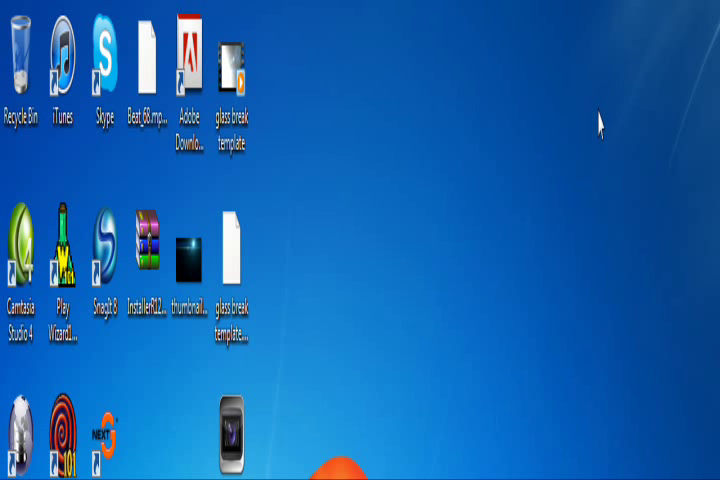
pyautogui.moveTo(585, 140)
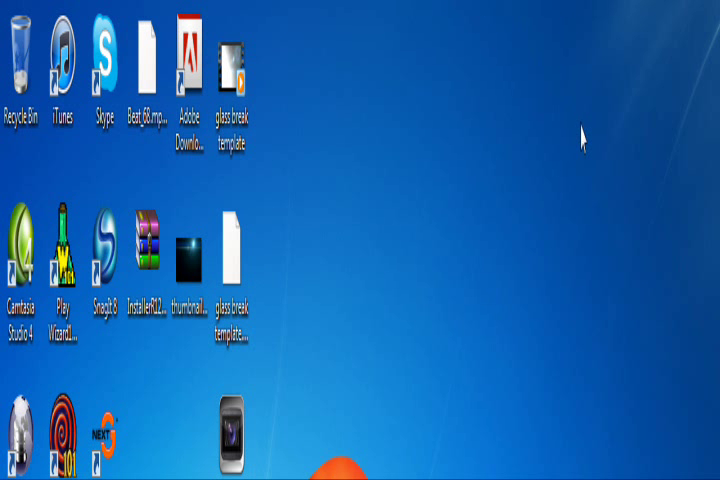
pyautogui.moveTo(583, 137)
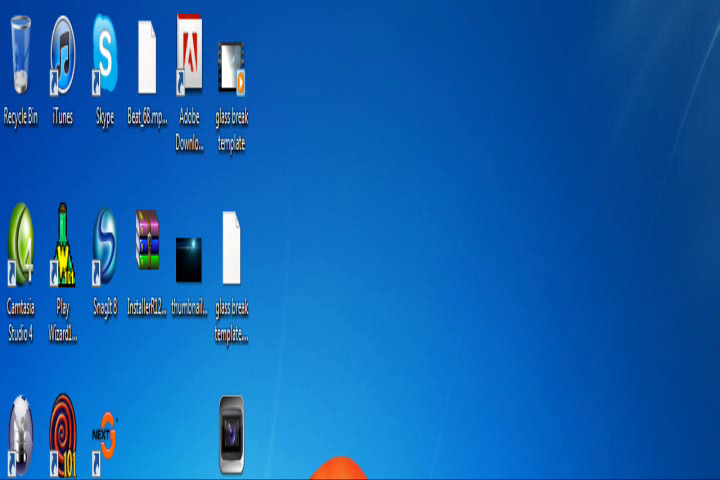